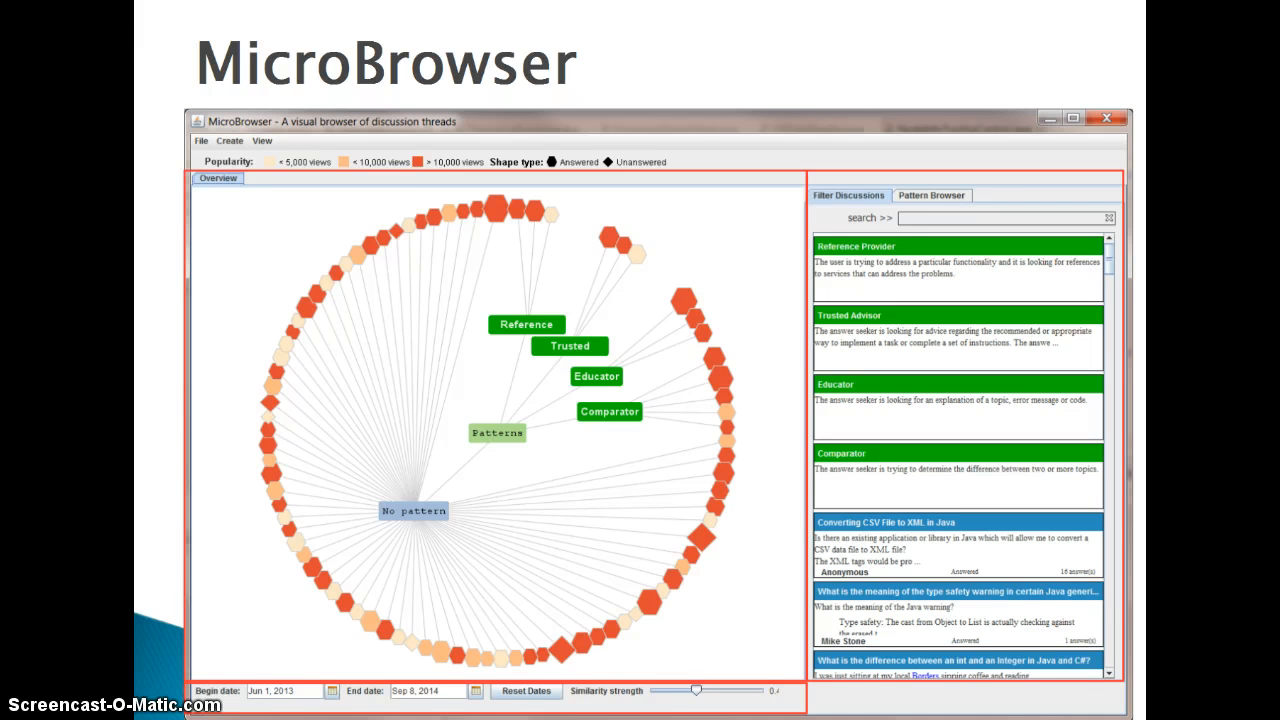
- Restrict the radial view to threads dated Jun 1, 2014 to Sep 12, 2014
click(570, 346)
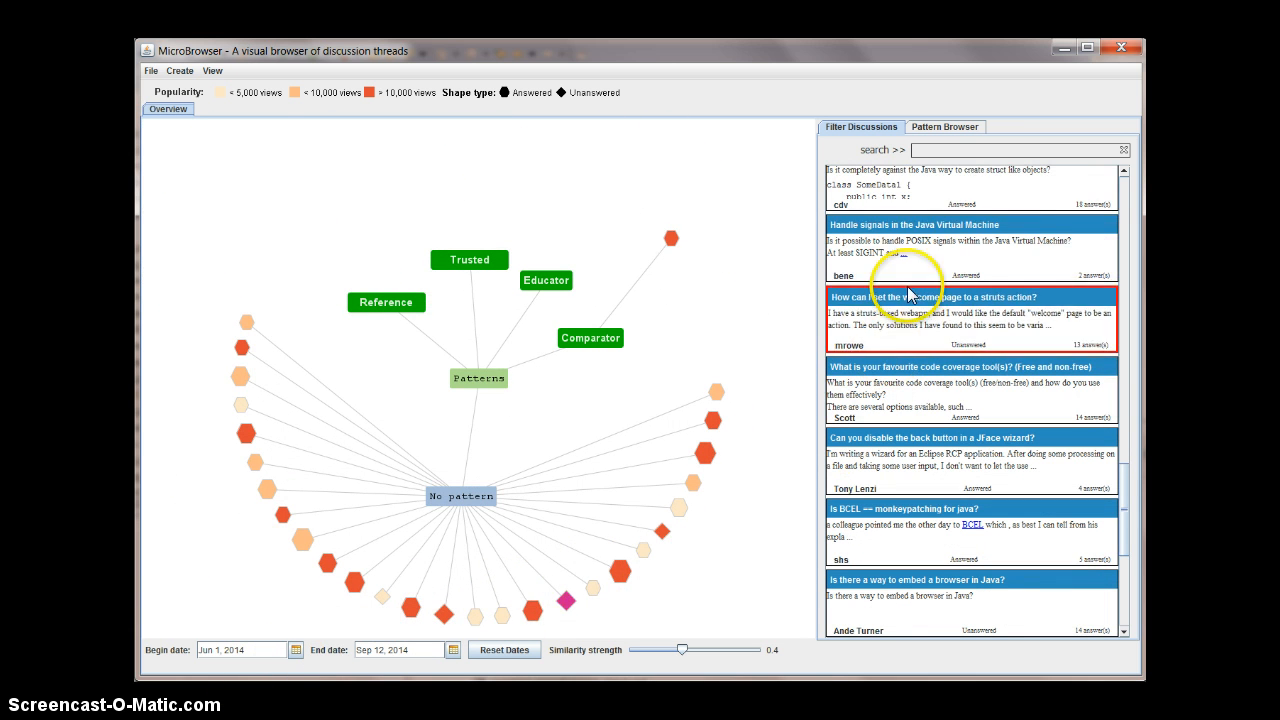
- Filter discussions by the keyword 'web', leaving five matching threads
text(w)
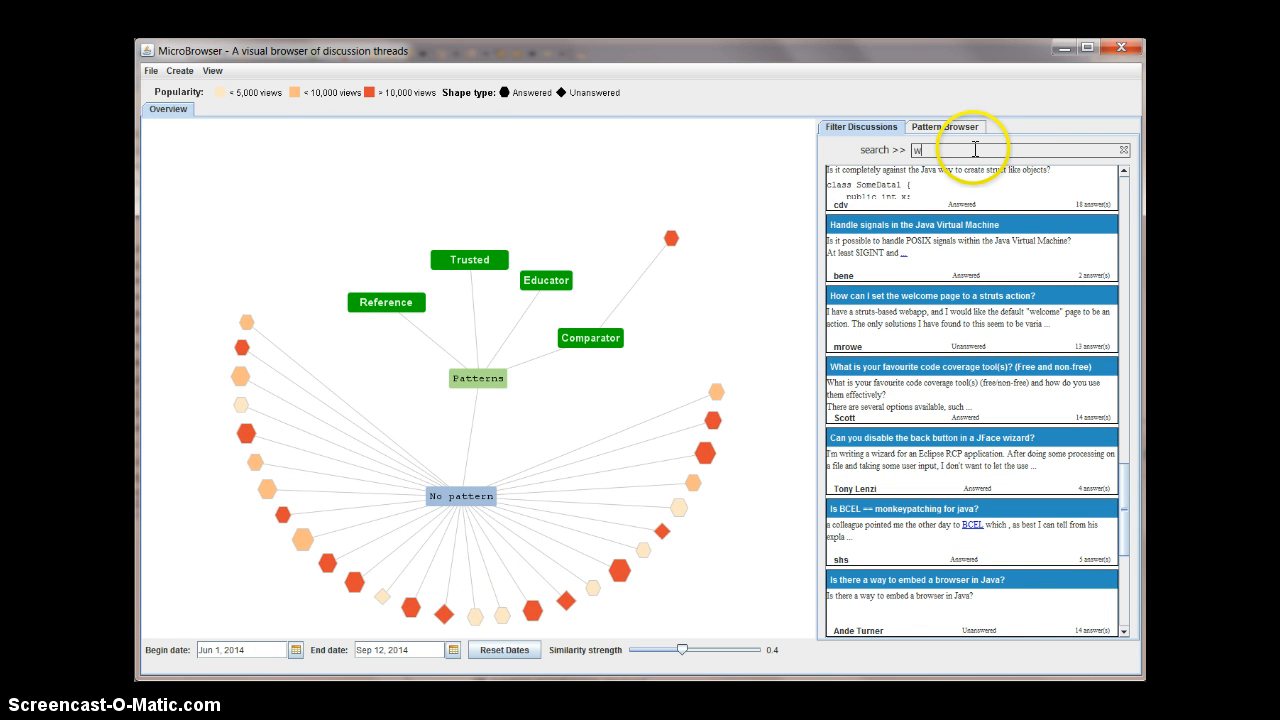
text(eb)
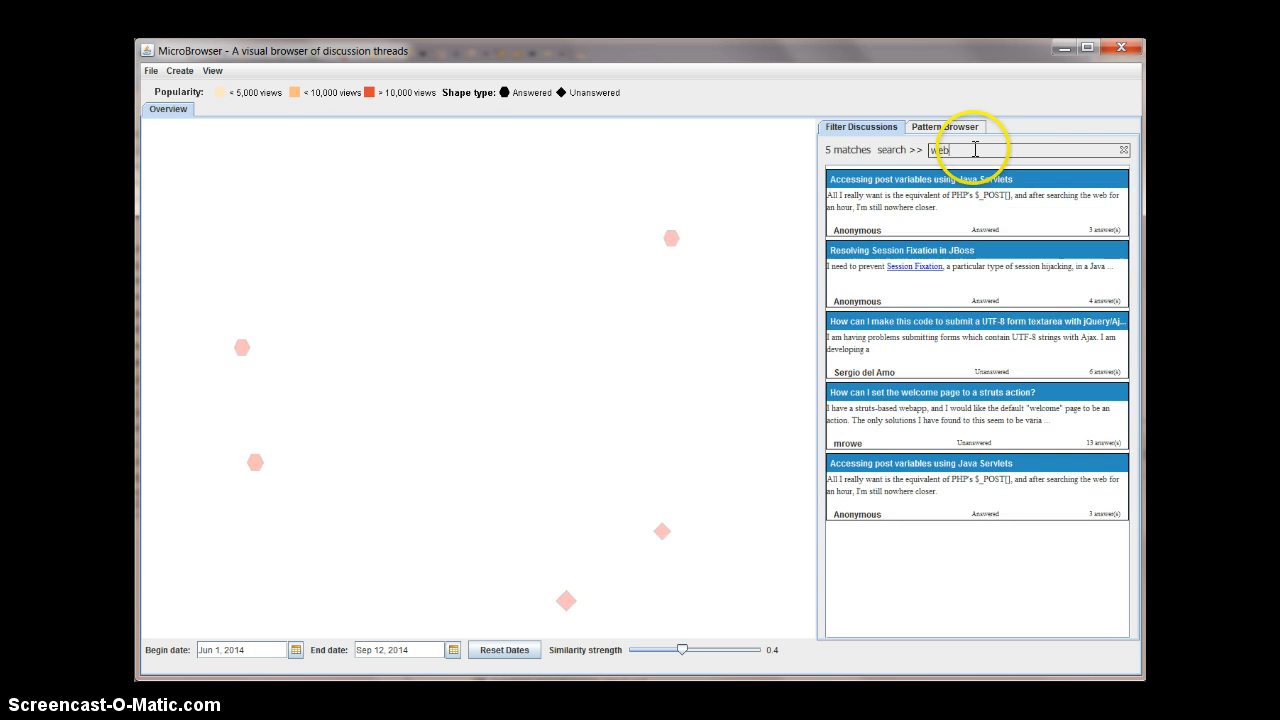